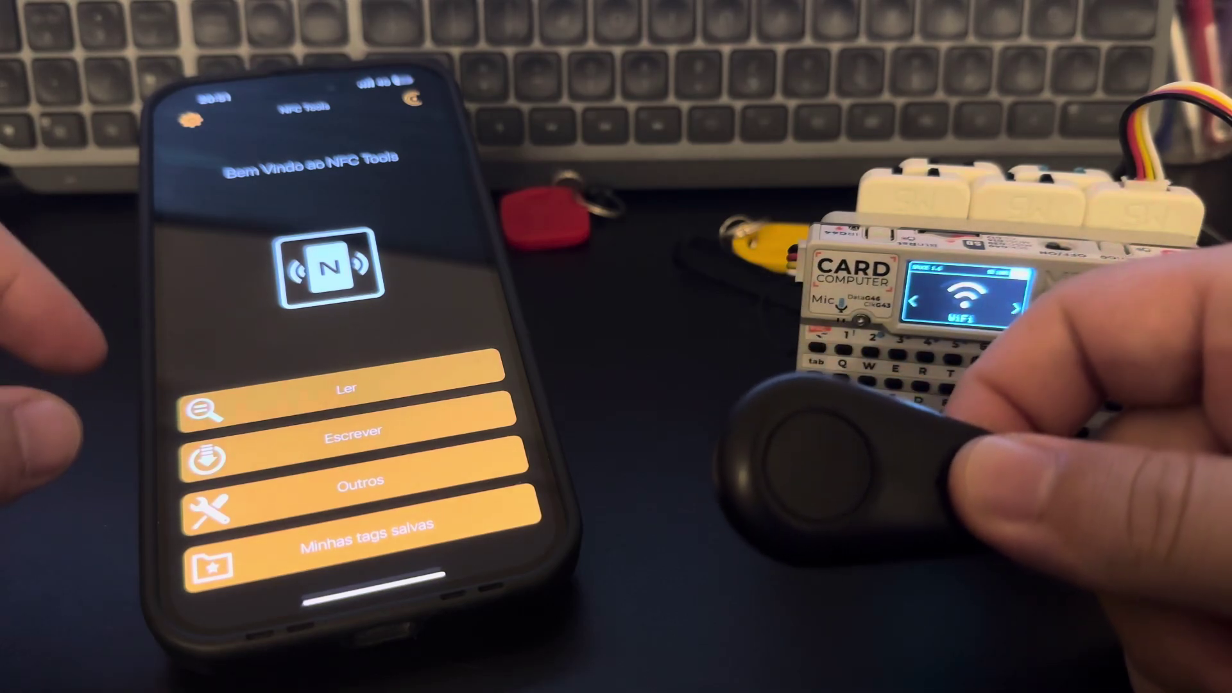
Step: Read the Amiibo tag and keep its details on screen, dismissing the copy-to-clipboard prompt
{"action": "left_click", "coordinate": [347, 388]}
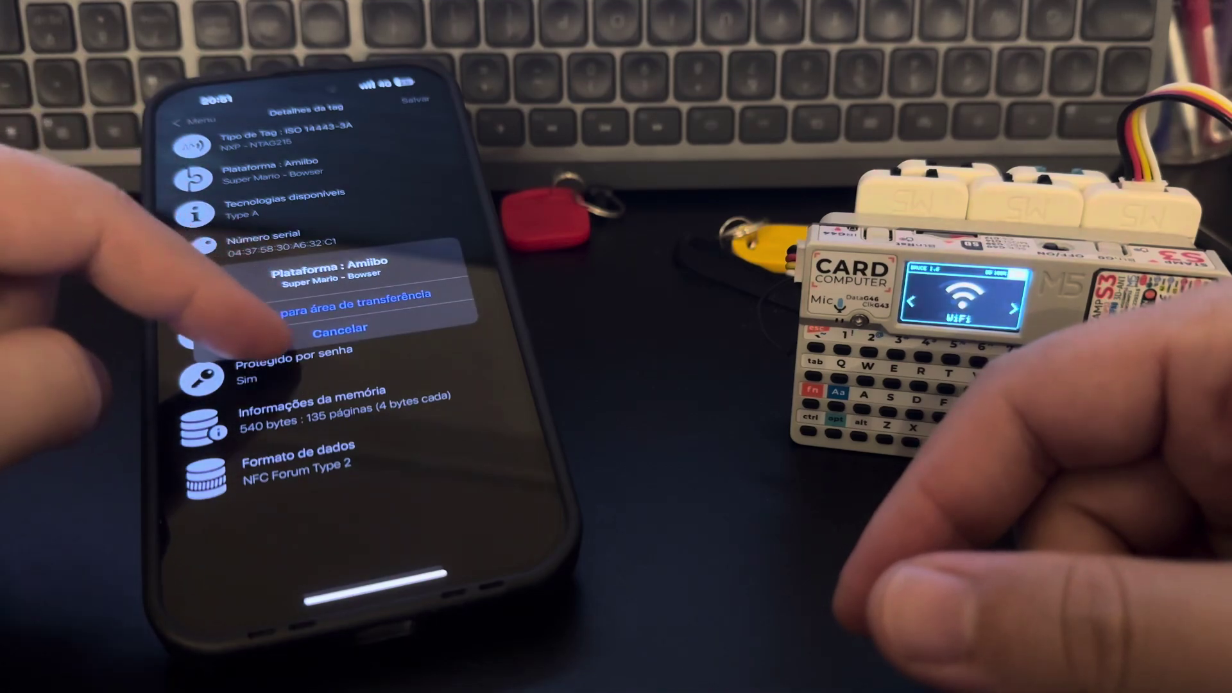
{"action": "left_click", "coordinate": [338, 327]}
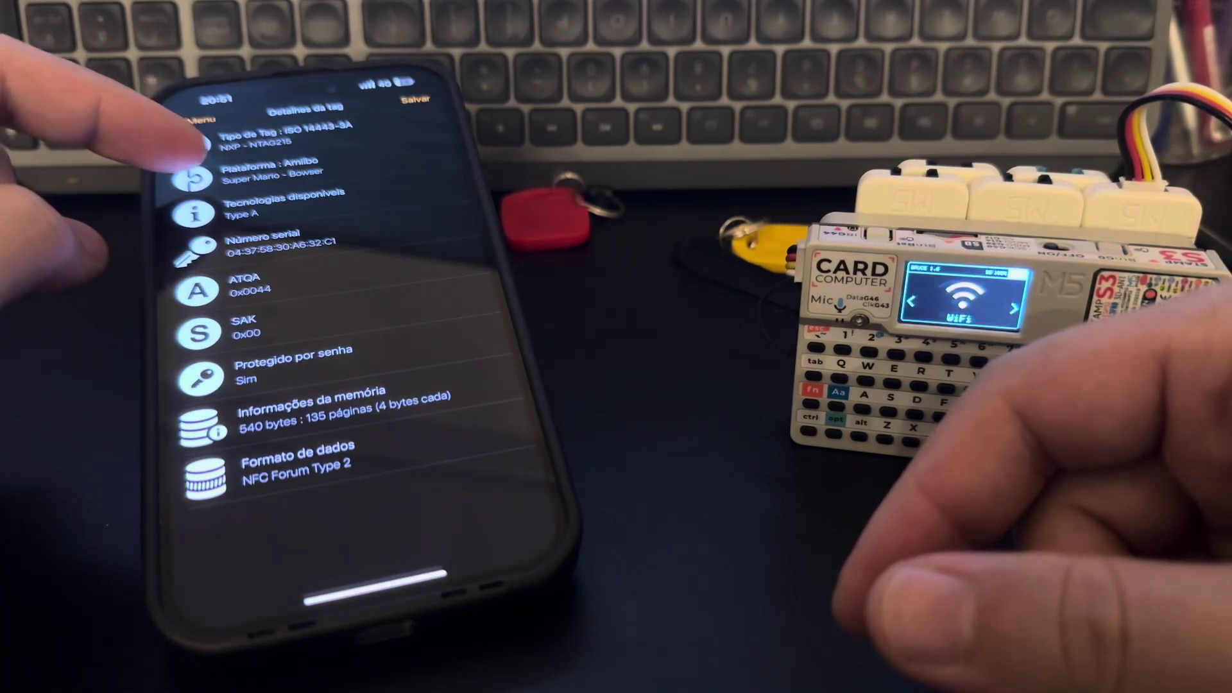